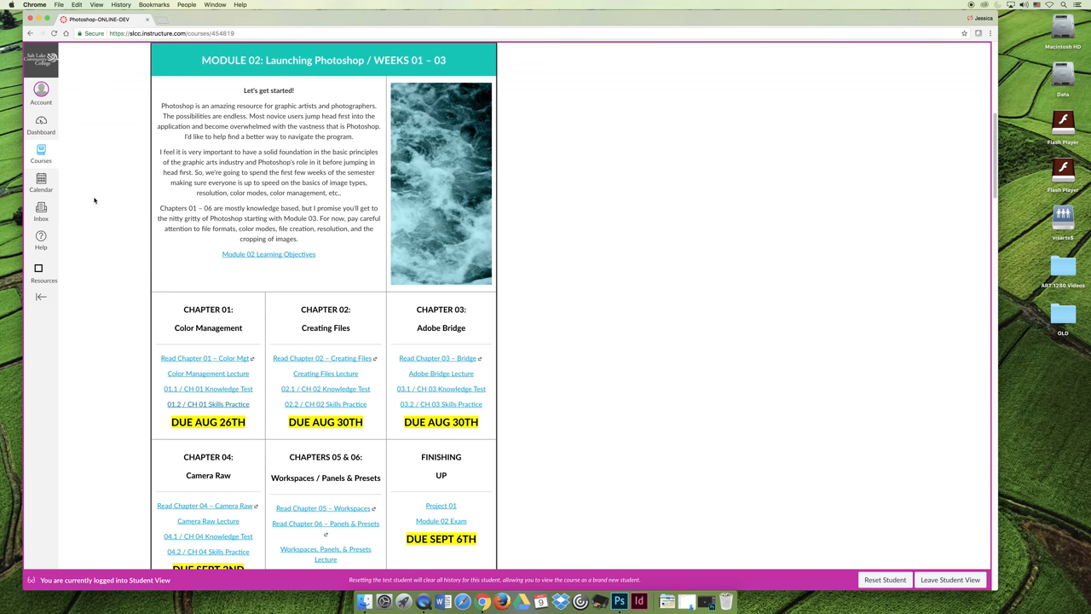
scroll(up, 3)
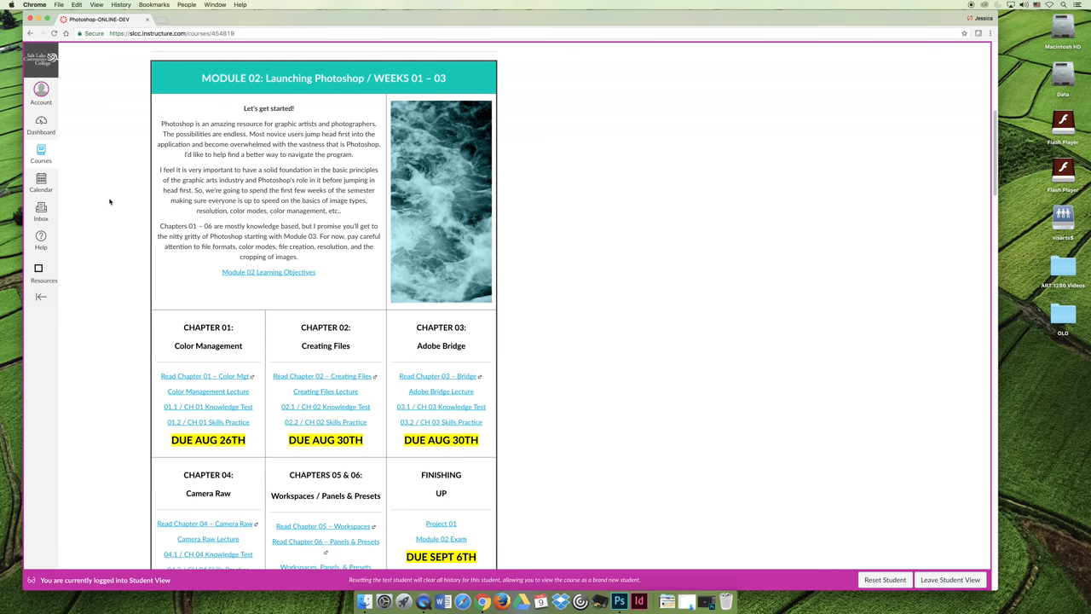
mouse_move(113, 208)
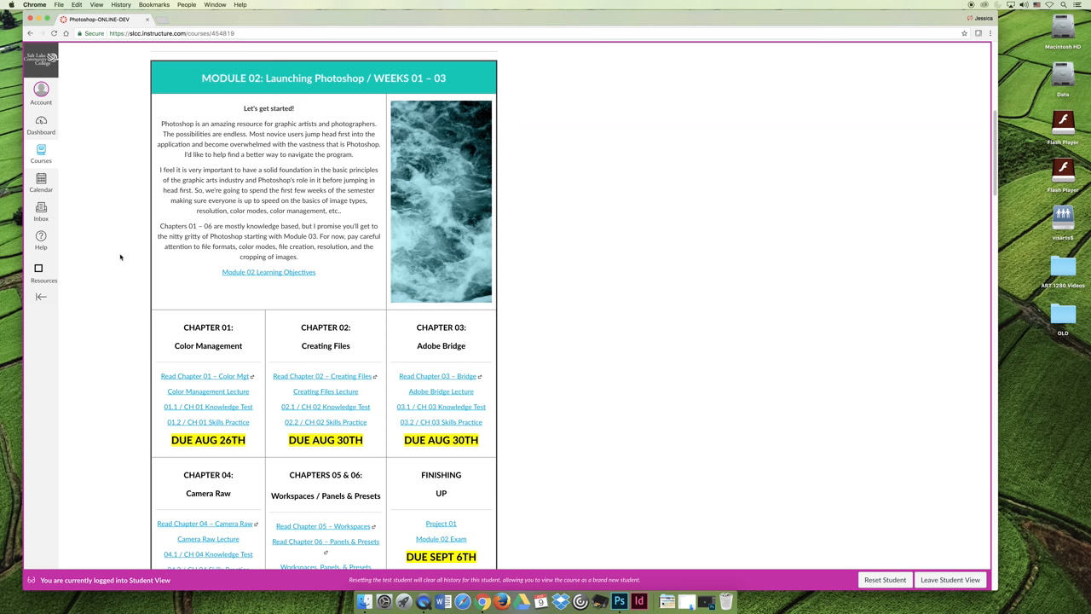
scroll(down, 3)
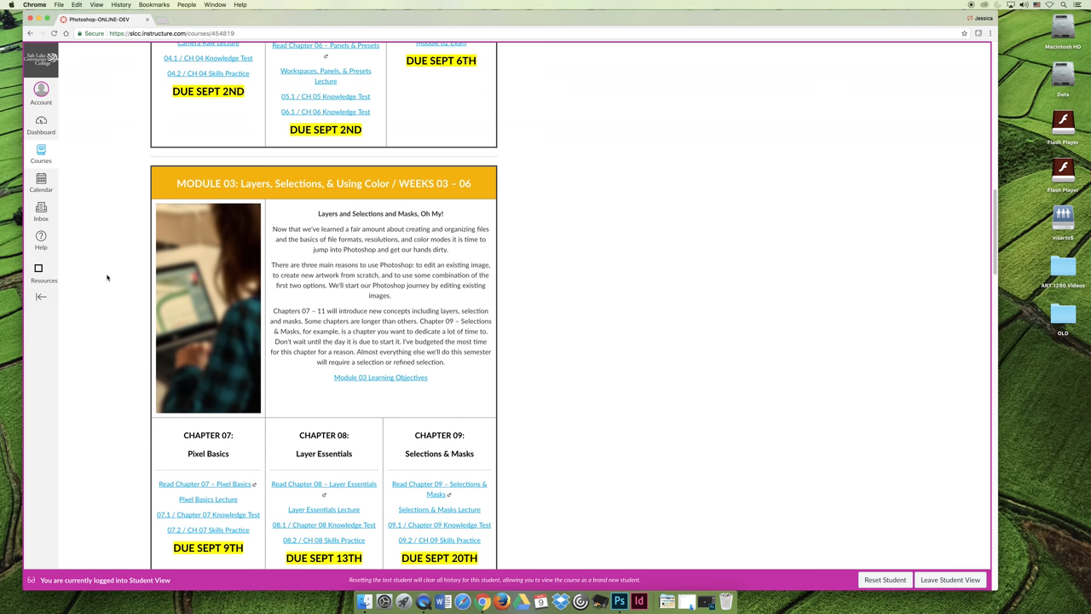
scroll(down, 3)
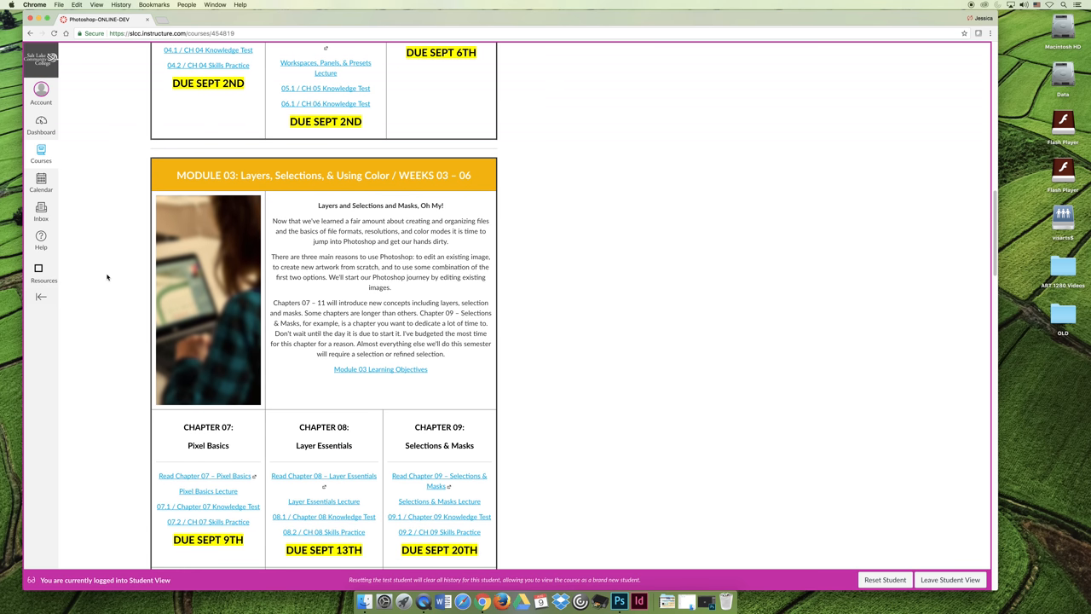
scroll(up, 3)
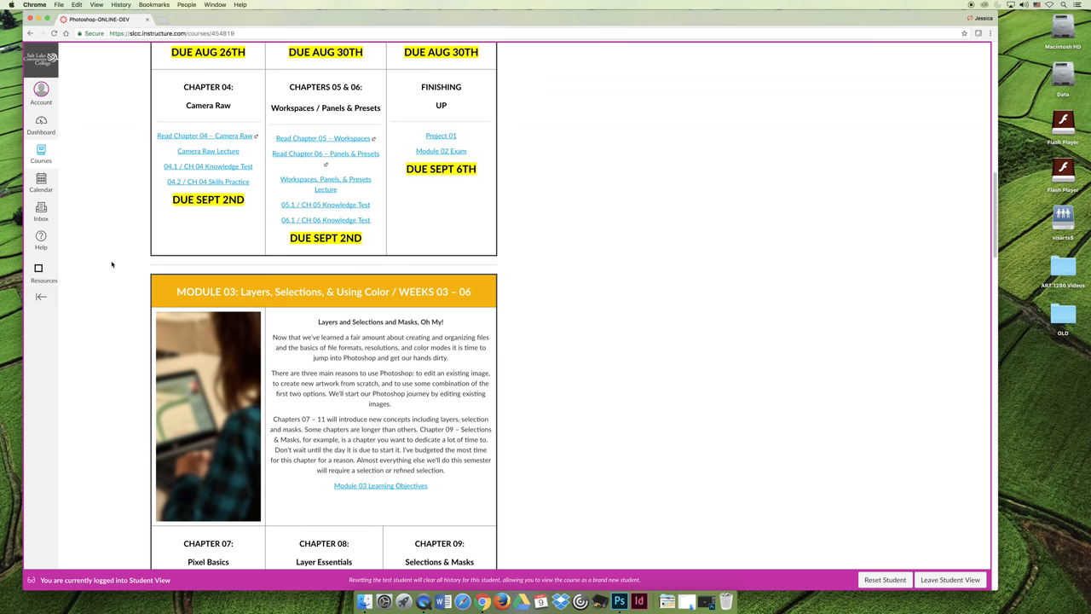
scroll(up, 3)
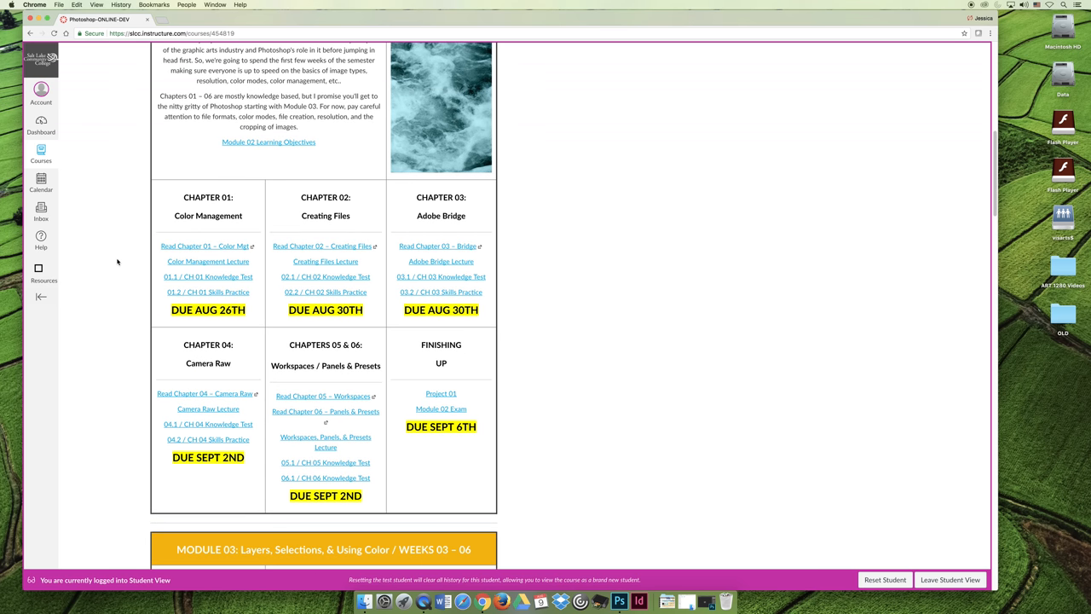